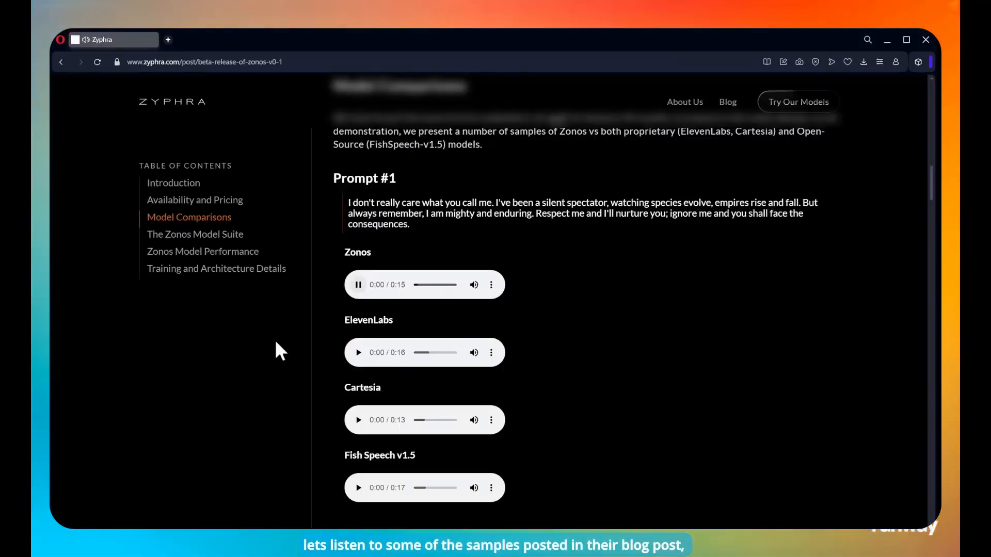
Play the Zonos sample for Prompt #1, then scroll down to the second prompt
left_click(358, 285)
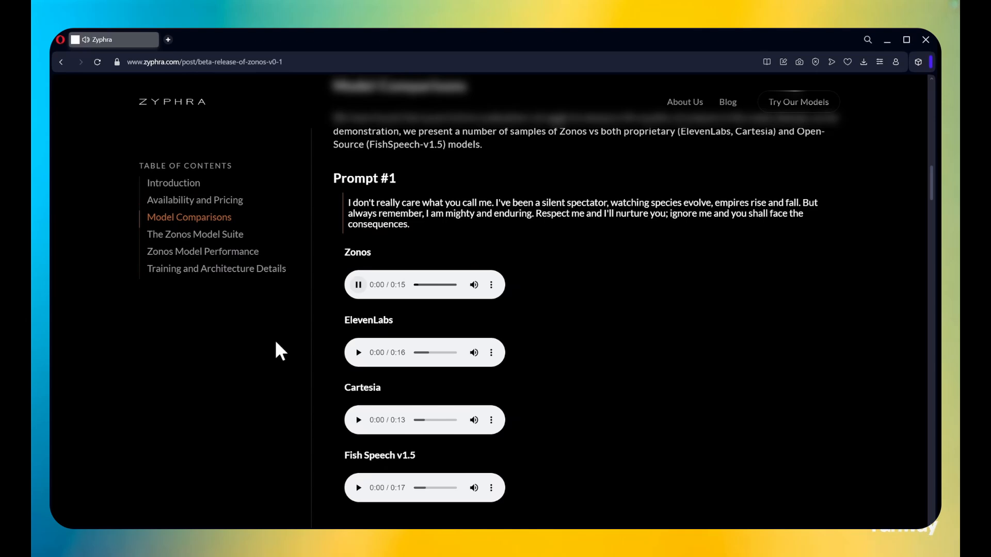
left_click(358, 284)
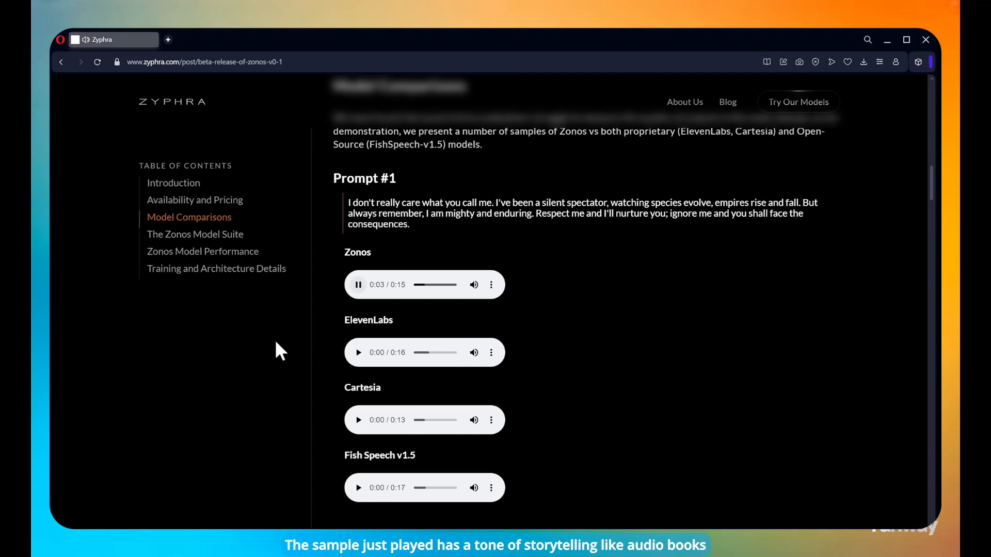
scroll("down", 3)
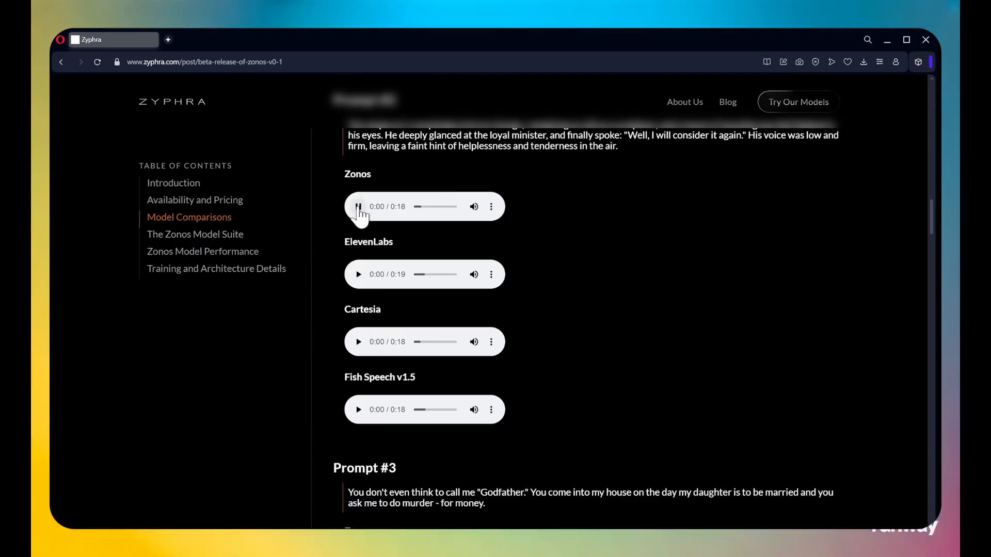
Play the second prompt's Zonos sample and scroll on to Prompt #3
left_click(358, 207)
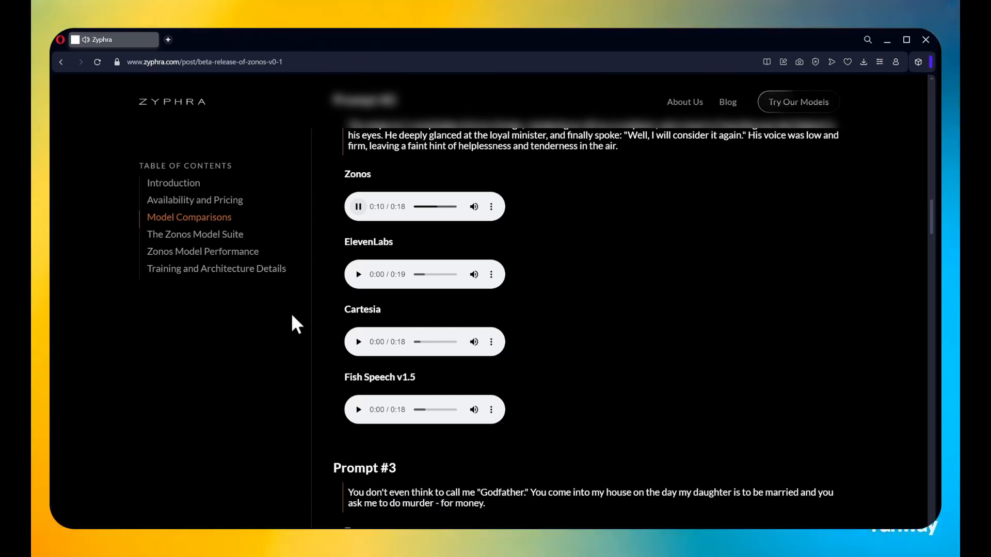
mouse_move(201, 435)
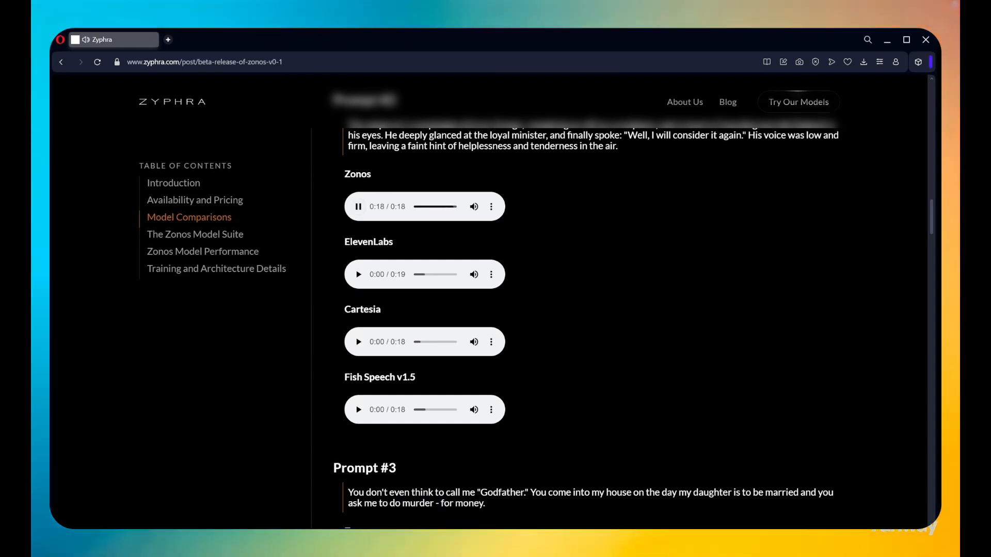
scroll("up", 3)
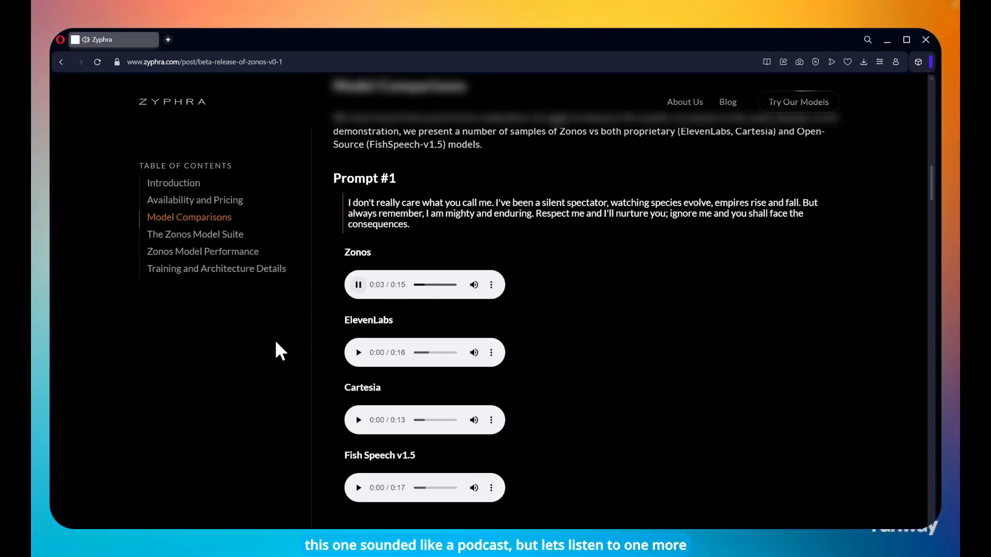
scroll("down", 3)
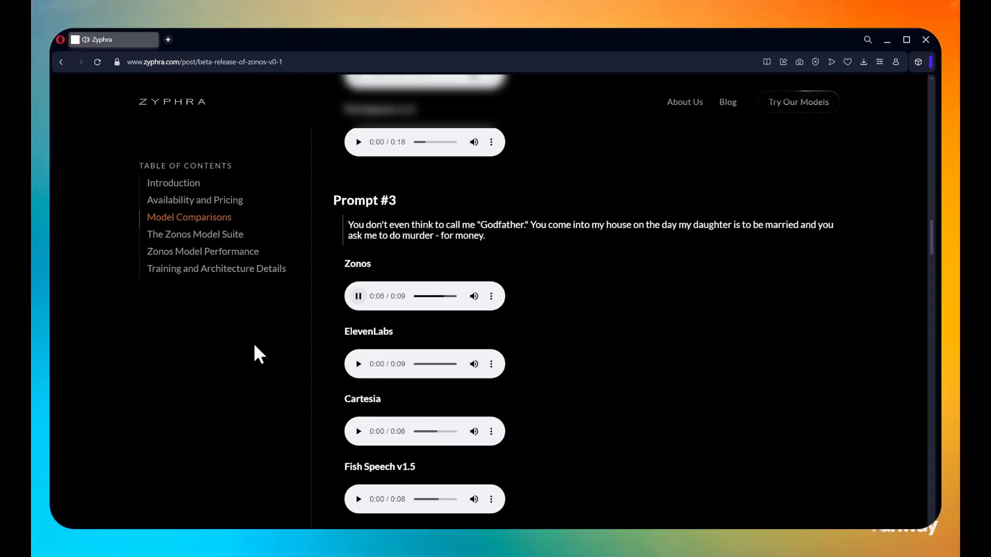
mouse_move(313, 351)
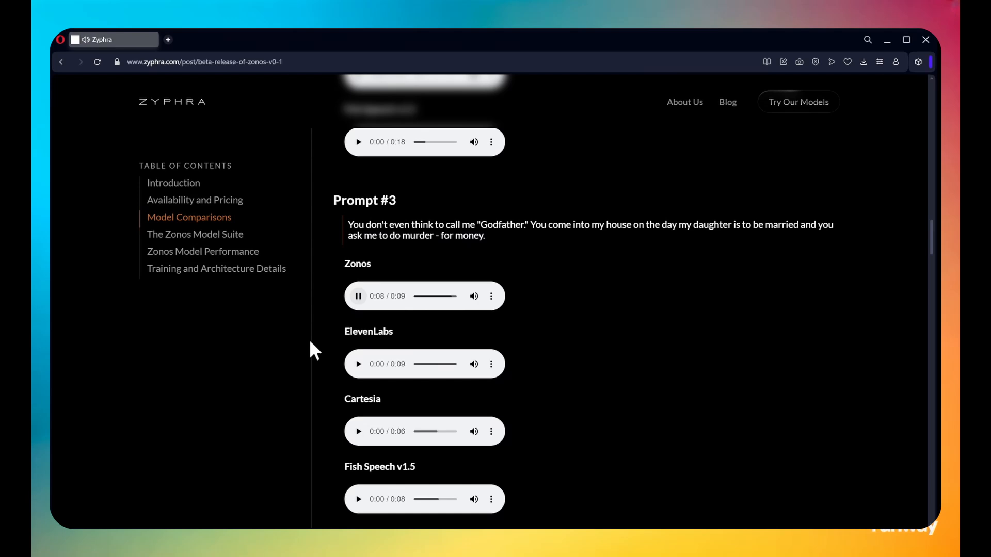
Play Prompt #3's ElevenLabs sample, then preview the Zonos cloning speaker clip
left_click(359, 364)
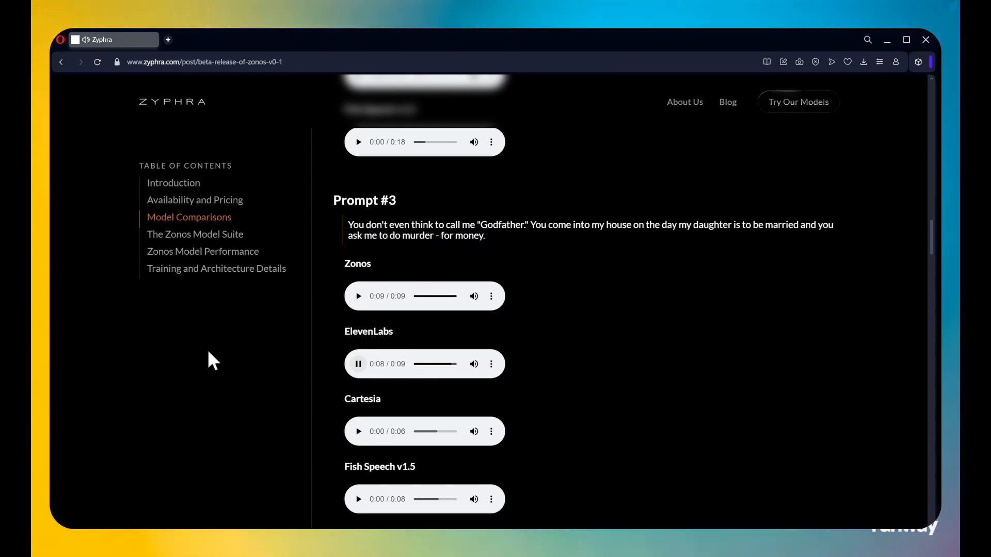
scroll("up", 3)
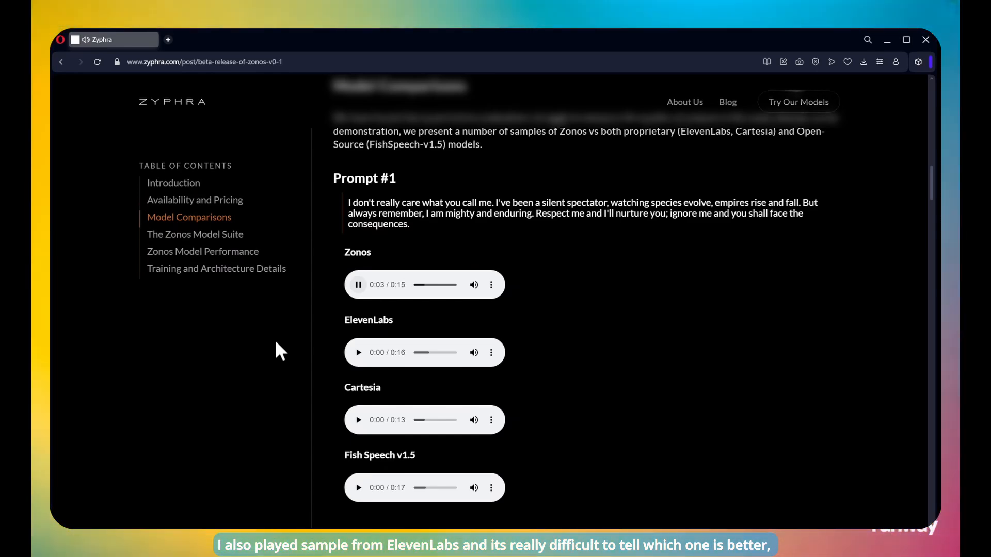
scroll("down", 3)
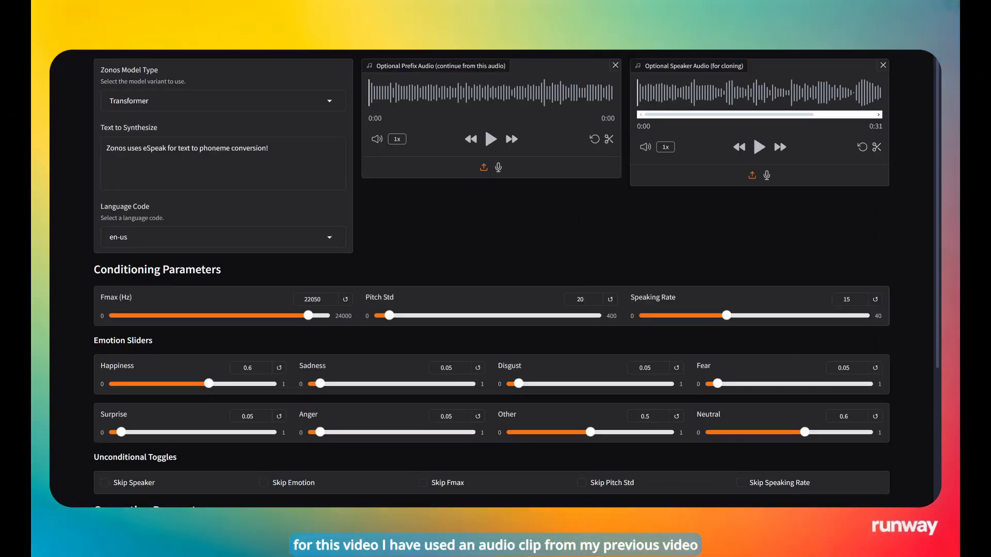
left_click(757, 147)
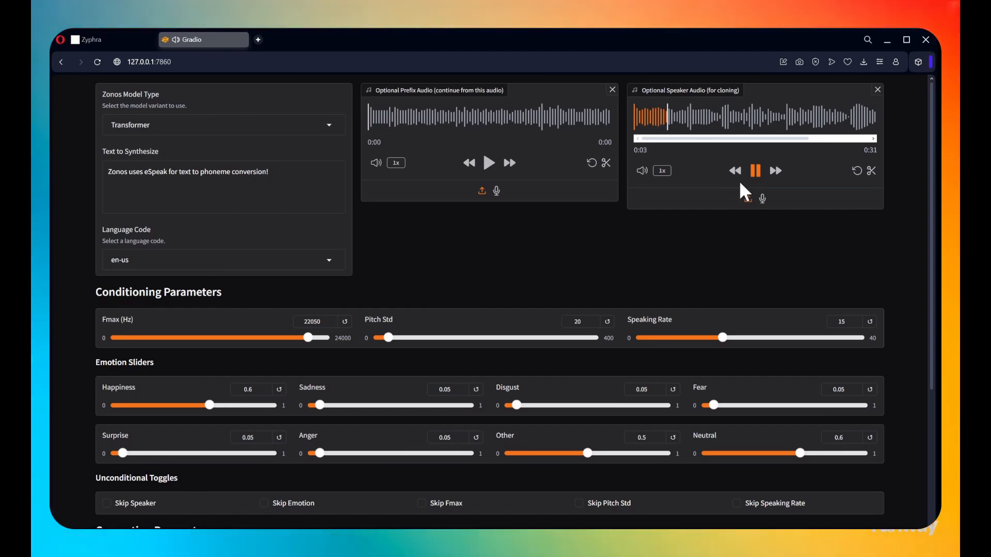
Scroll through the Zonos parameters and switch to the Nature Is Speaking video
scroll("down", 3)
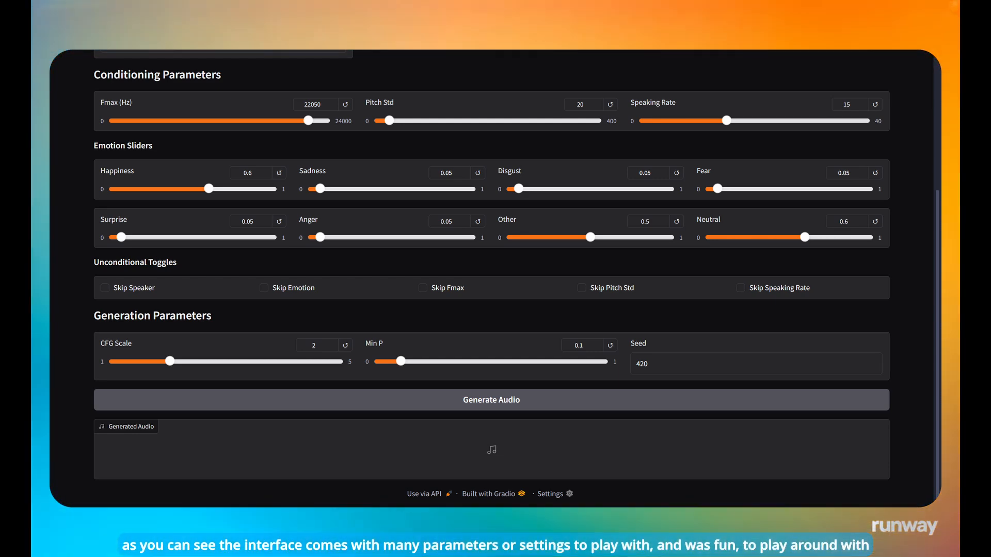
left_click(292, 39)
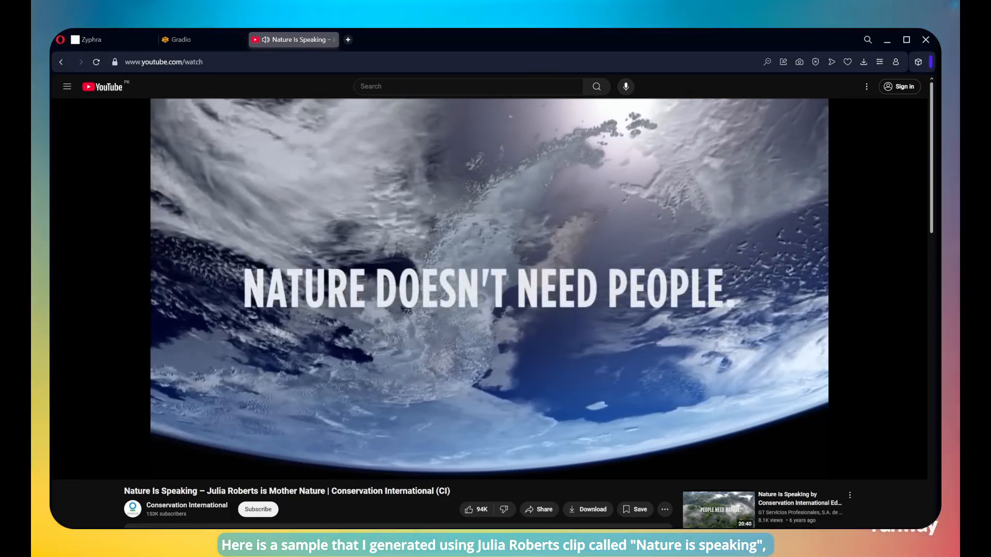
Generate the Mother Nature speech at speaking rate 10 and play the result
left_click(181, 39)
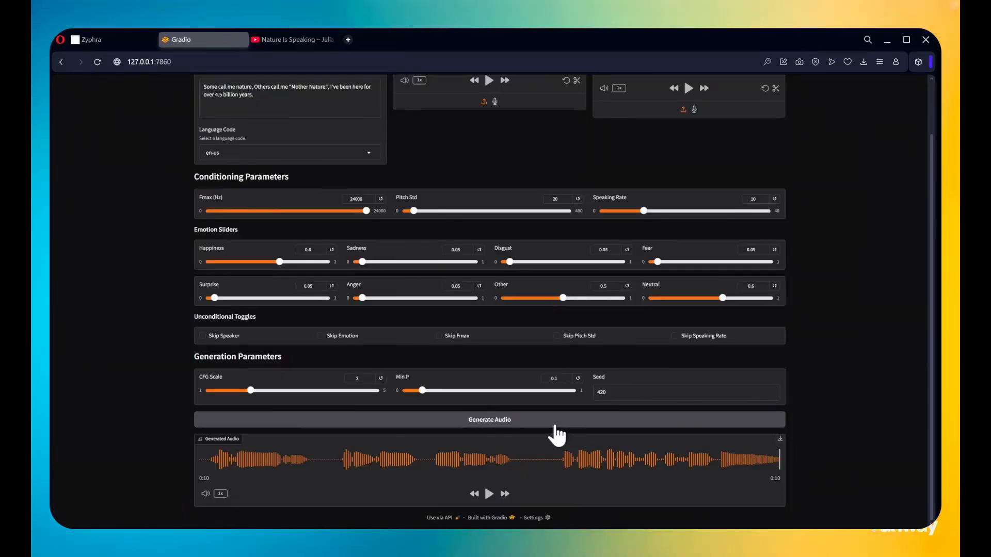
left_click(488, 420)
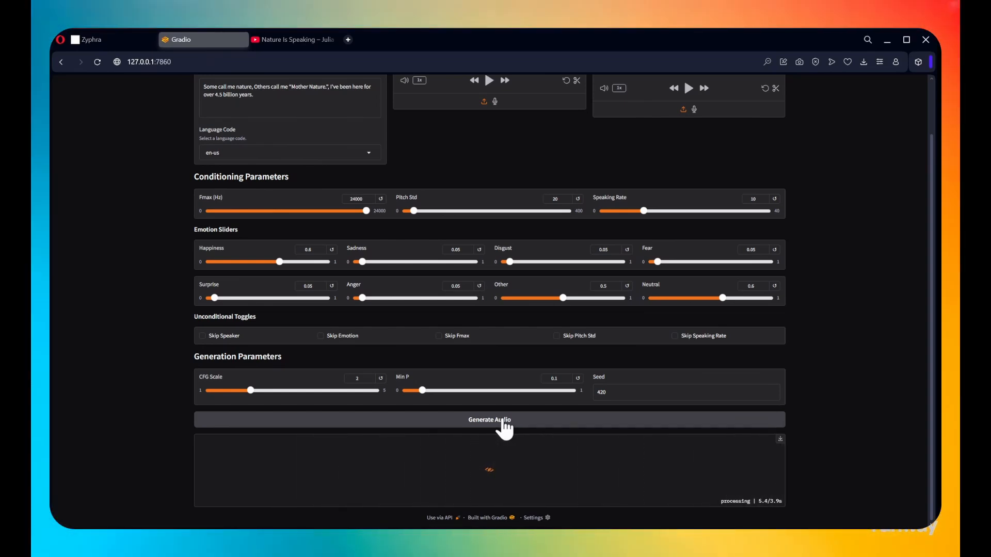
left_click(489, 420)
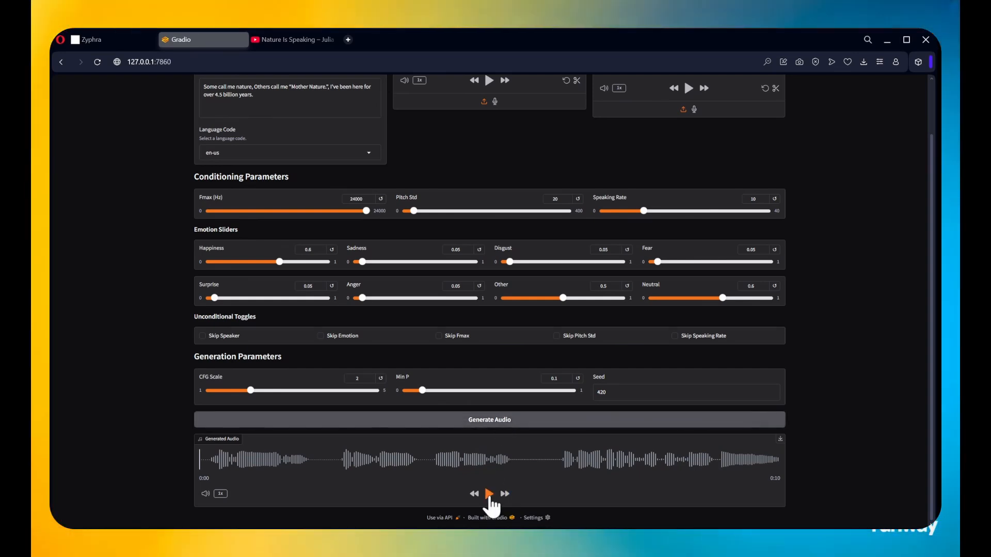
left_click(489, 494)
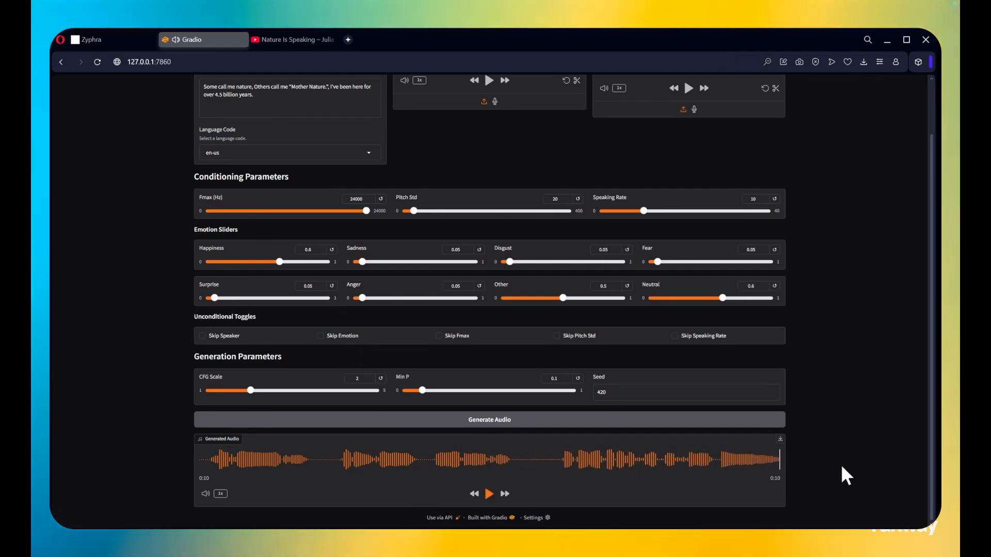
scroll("up", 3)
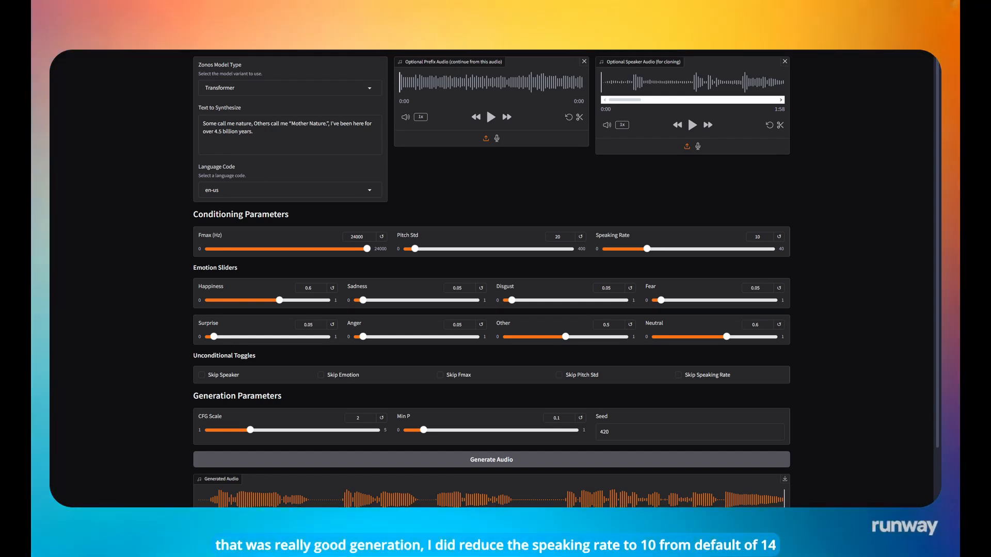